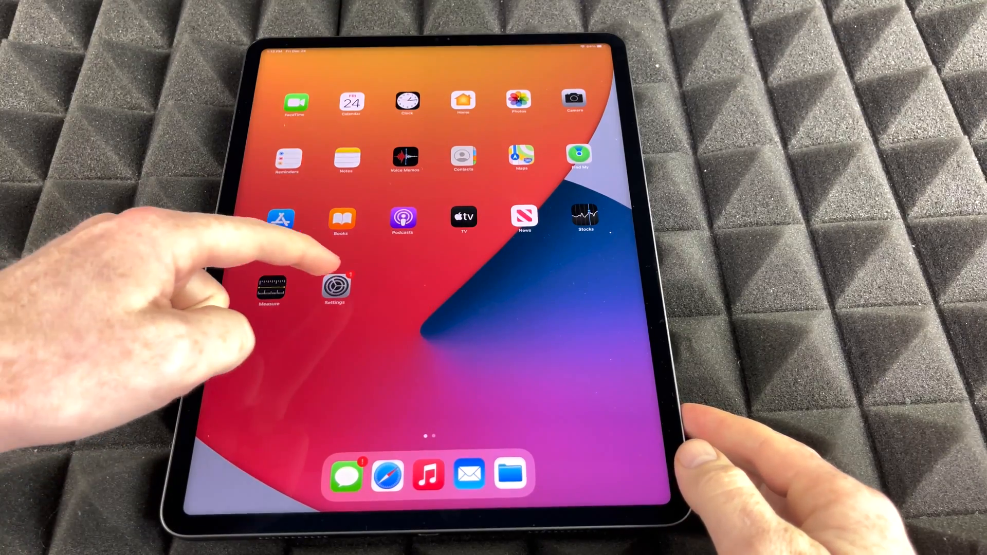
# Launch Settings from the Home Screen, landing on the General section
pyautogui.click(335, 288)
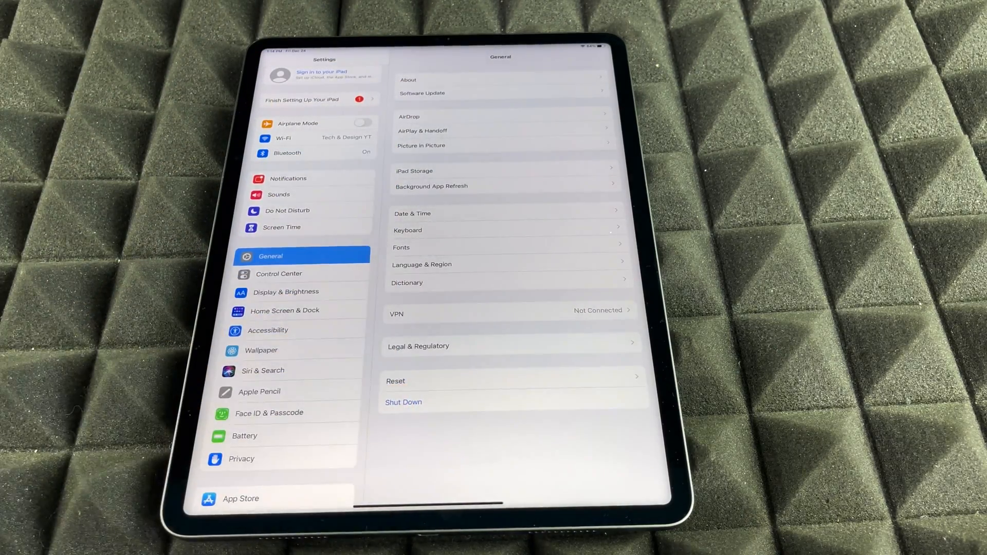
# Go to Reset and choose Erase All Content and Settings
pyautogui.click(395, 381)
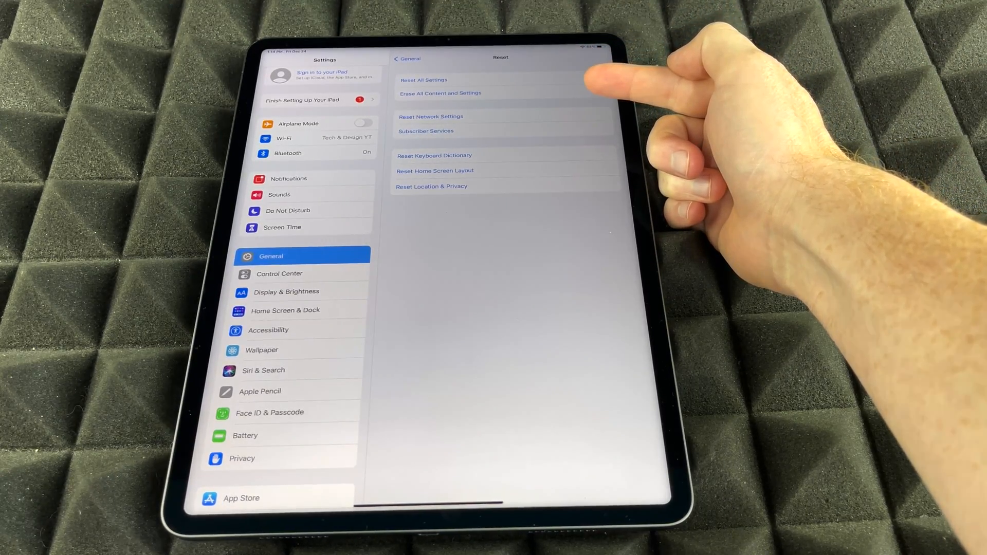
pyautogui.moveTo(592, 75)
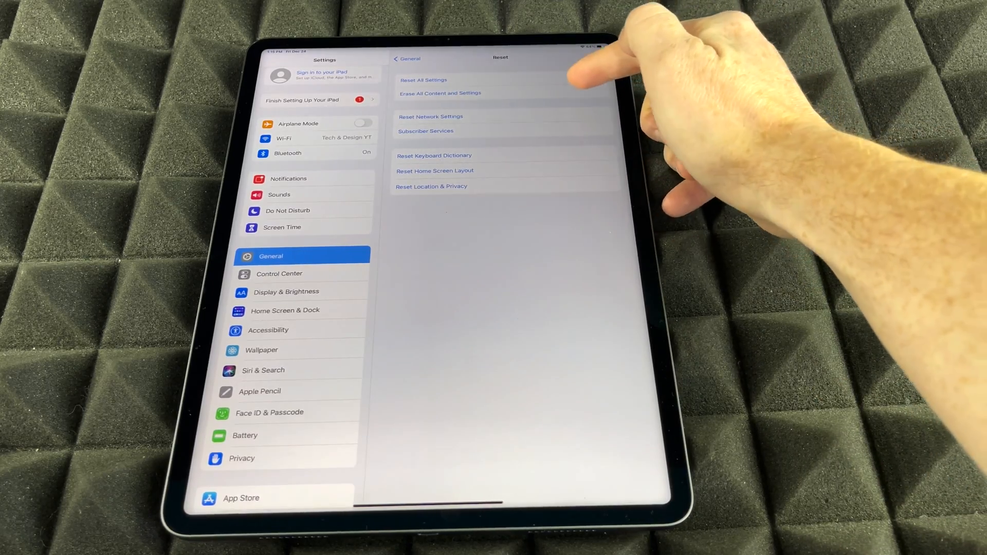
pyautogui.click(440, 94)
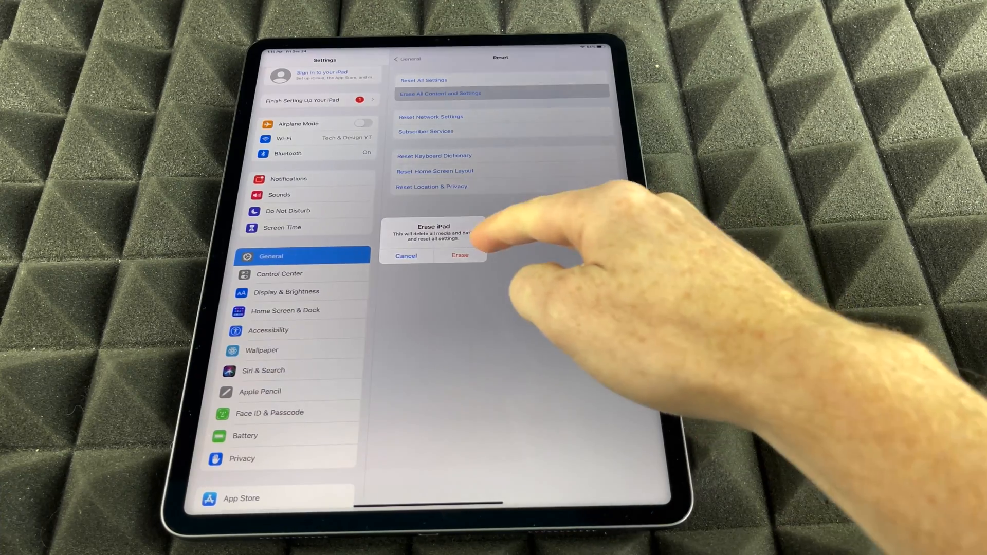
# Confirm Erase in both Erase iPad alerts so the wipe begins
pyautogui.click(460, 255)
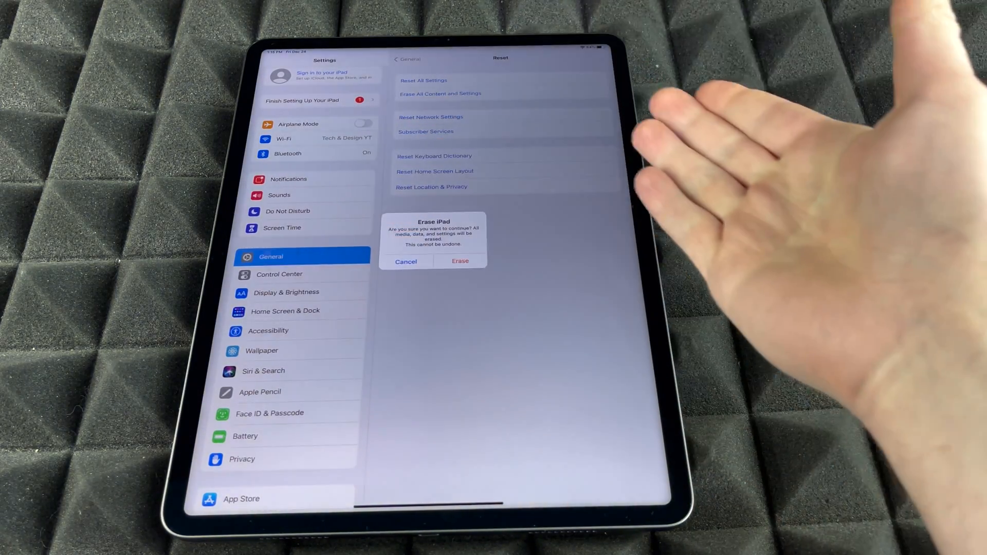
pyautogui.click(406, 262)
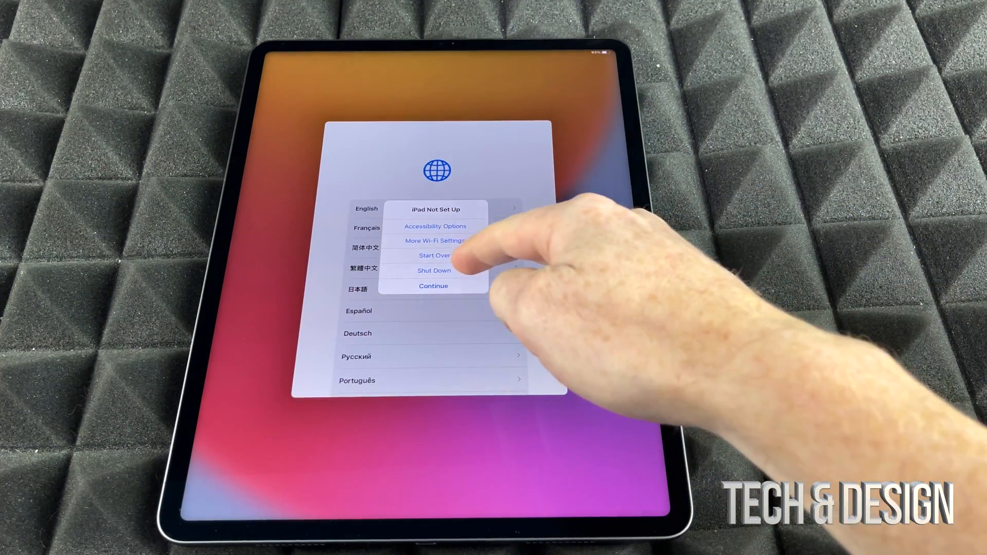
# Choose Shut Down from the iPad Not Set Up menu to show the power-off slider
pyautogui.click(433, 270)
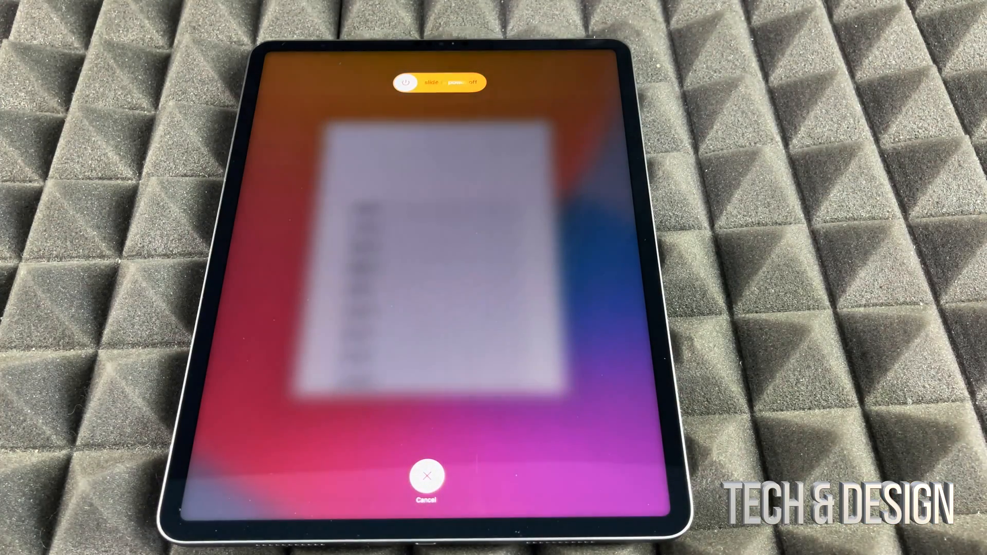